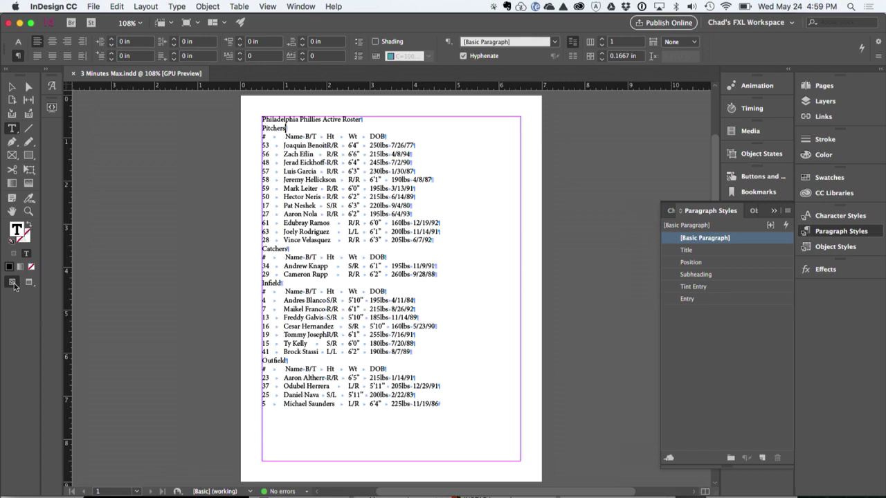
Select the roster text frame and give the heading line the Title style
click(29, 282)
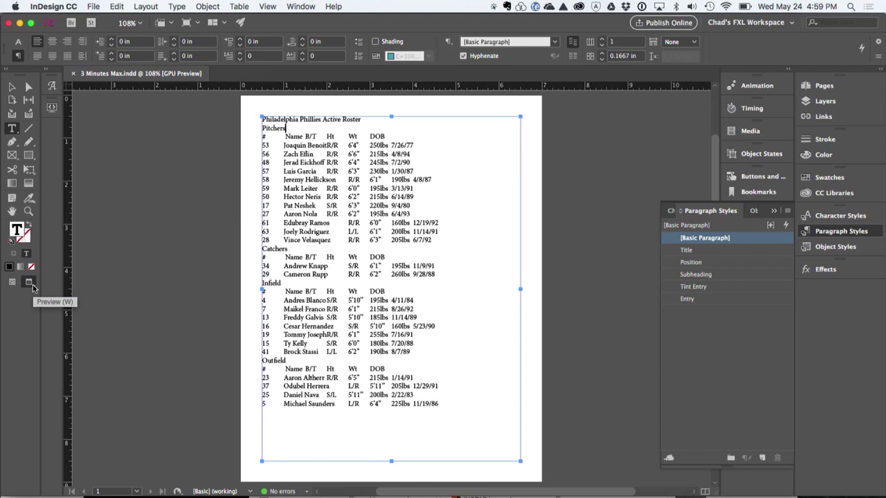
click(687, 249)
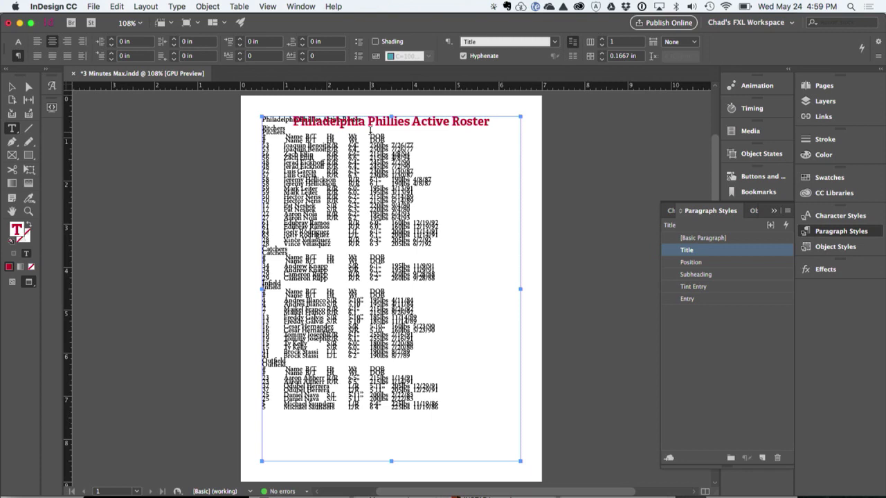
Reset the roster body to plain paragraphs, then tint the first pitcher rows with Tint Entry
click(696, 274)
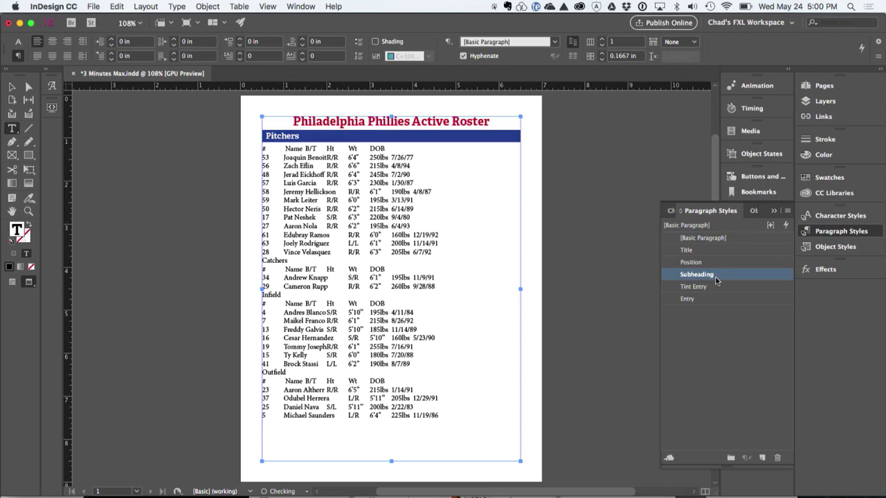
click(693, 287)
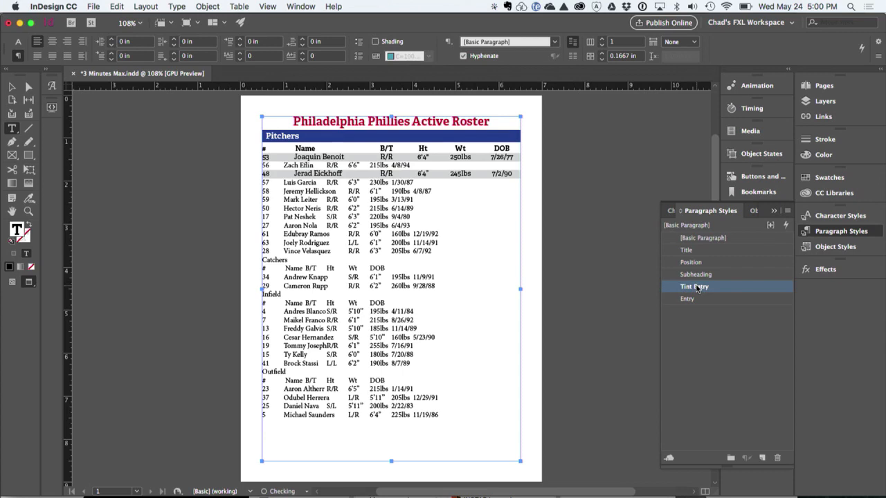
Style the remaining pitcher rows as Tint Entry, then bring up that style's options
click(694, 286)
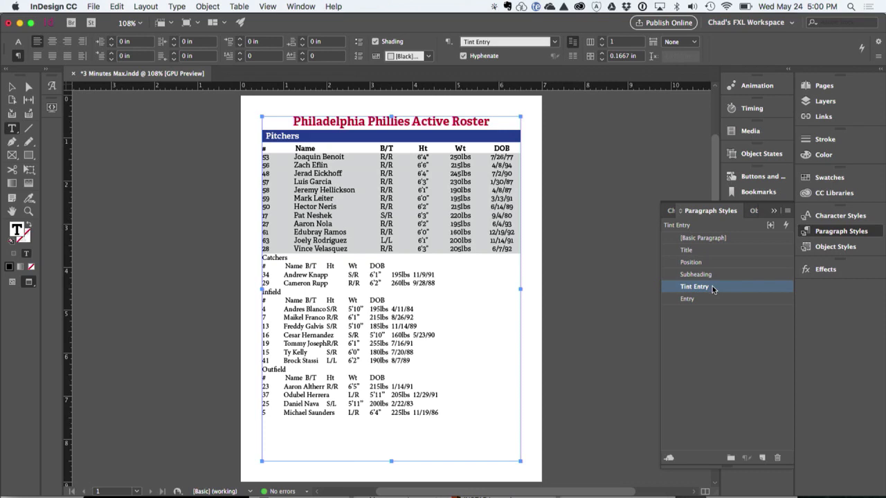
double_click(695, 286)
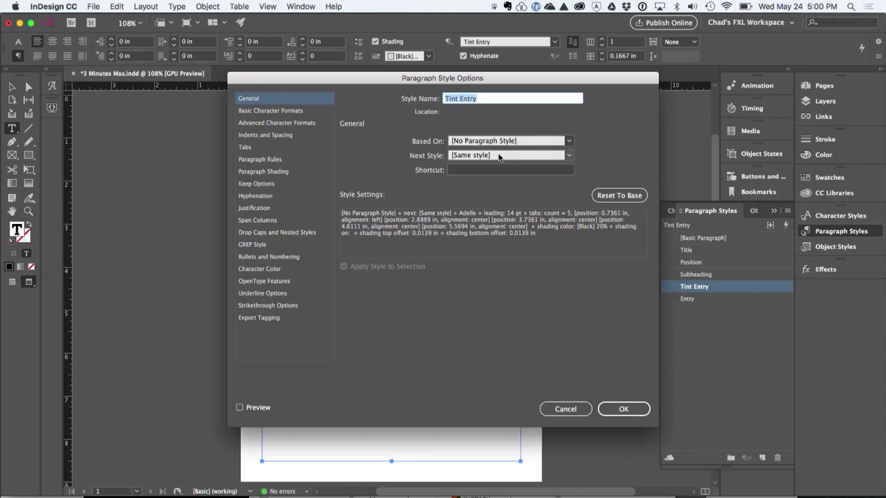
Edit the Entry style to be based on Tint Entry with Tint Entry as its next style
right_click(695, 285)
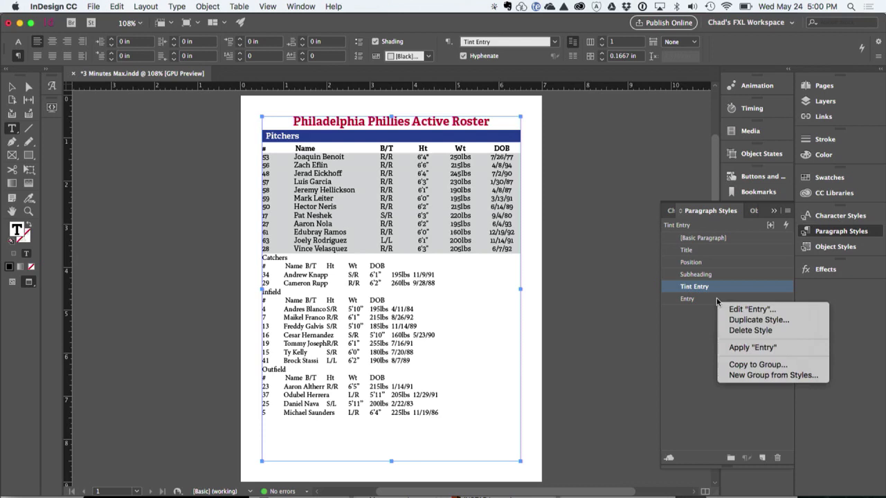
click(752, 310)
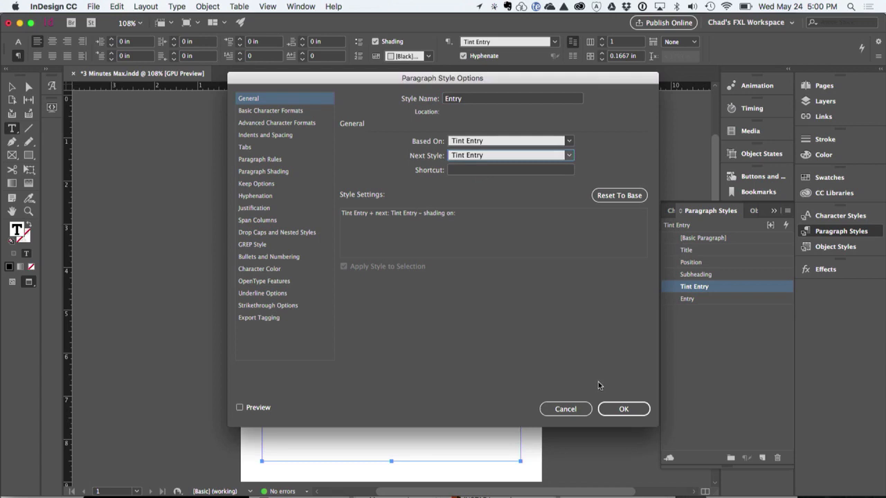
click(623, 408)
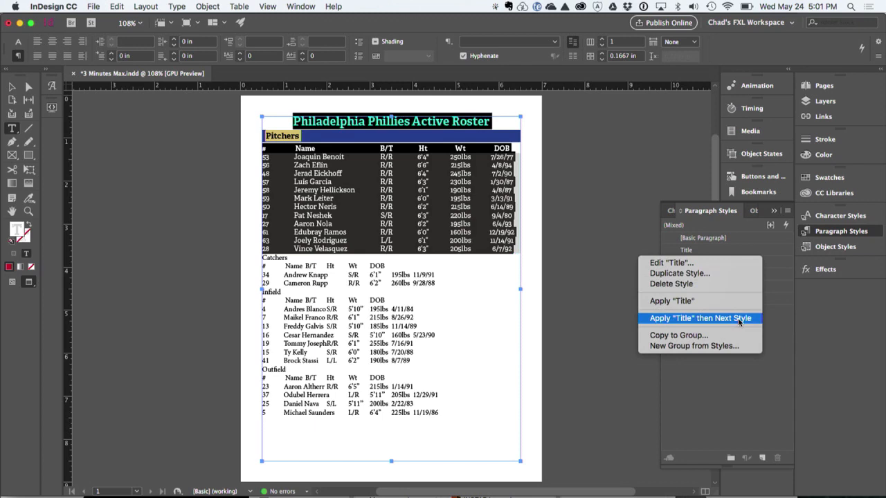
Apply Title then Next Style so title, Pitchers bar and rows restyle in sequence
click(700, 319)
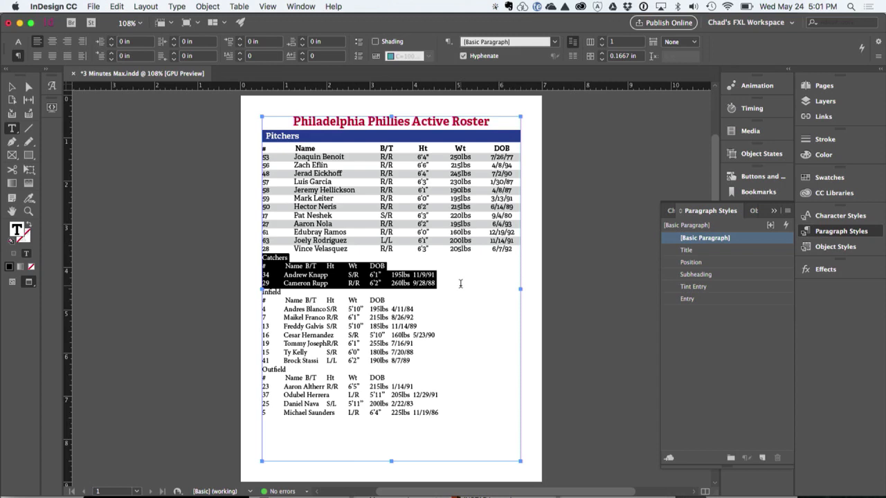